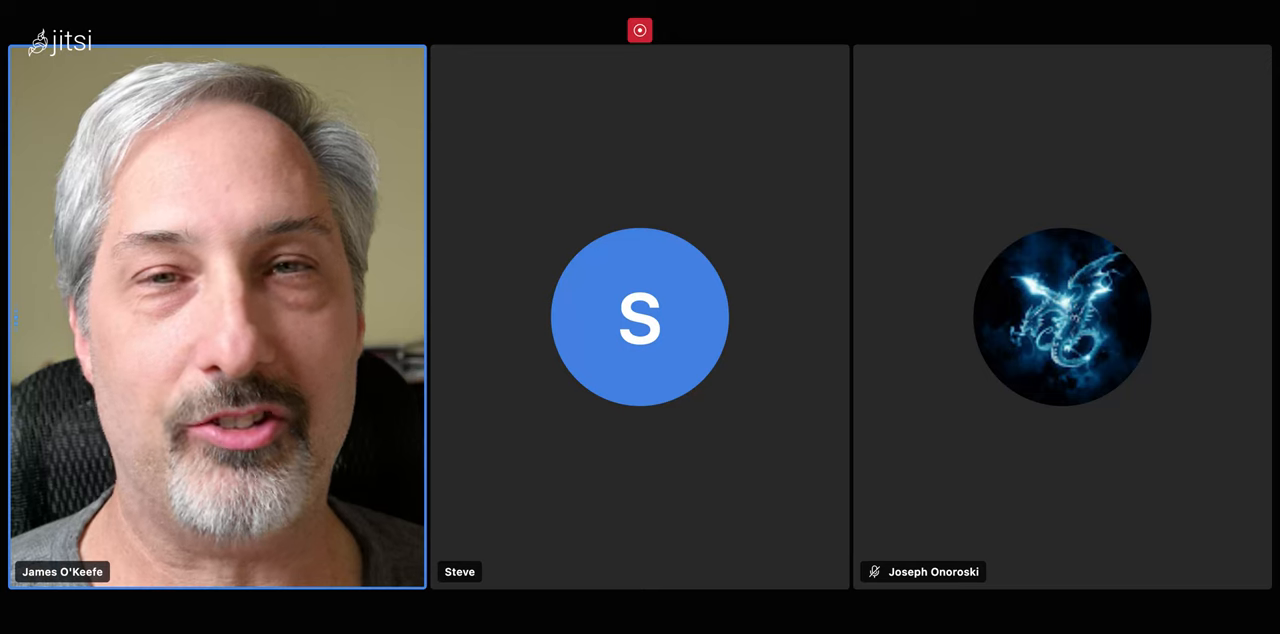
Toggle the microphone and other call controls during the conversation.
left_click(638, 318)
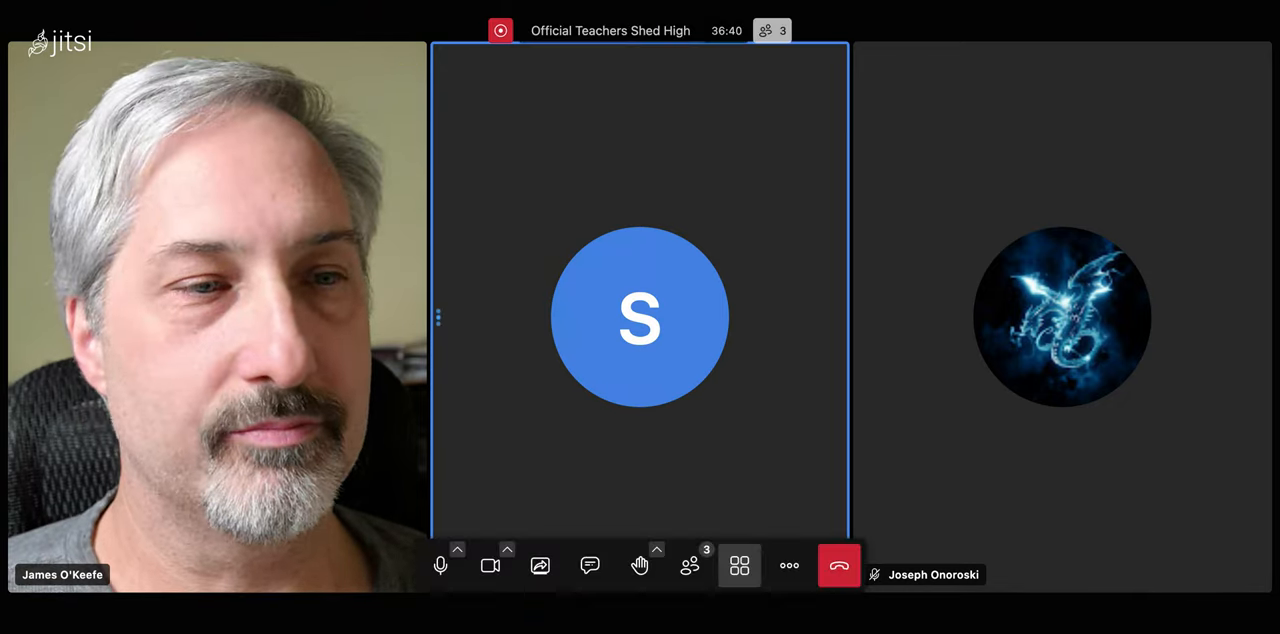
left_click(440, 567)
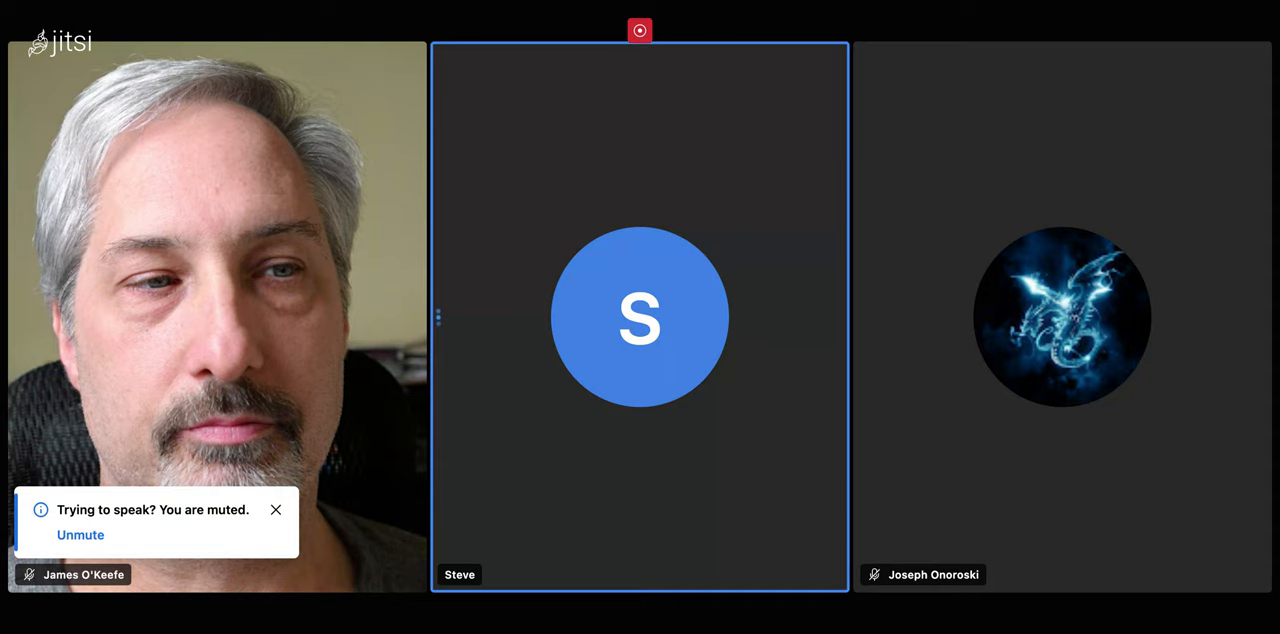
left_click(277, 509)
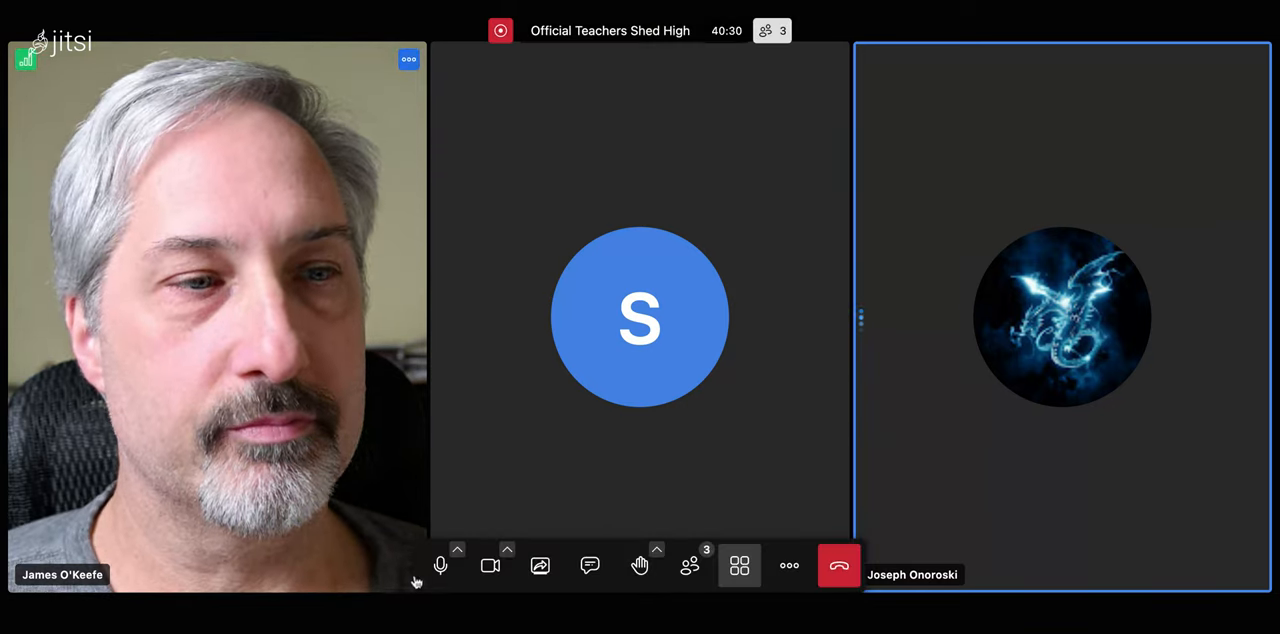
left_click(442, 566)
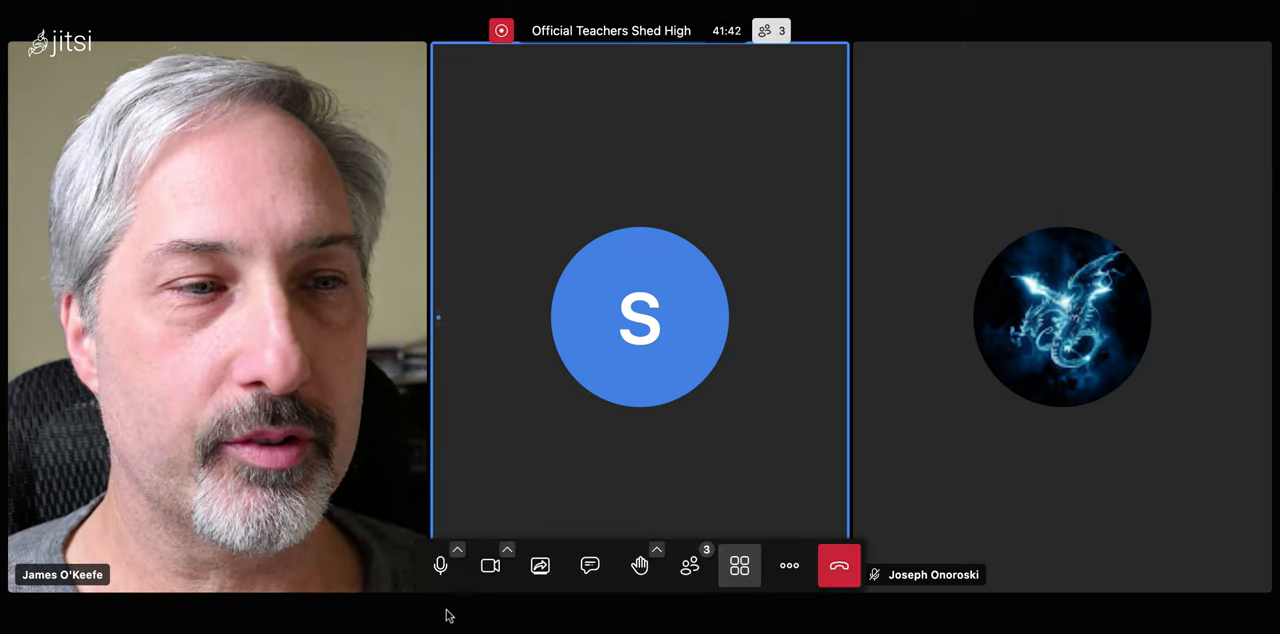
Toggle the camera until the host's live video replaces his profile picture.
left_click(488, 567)
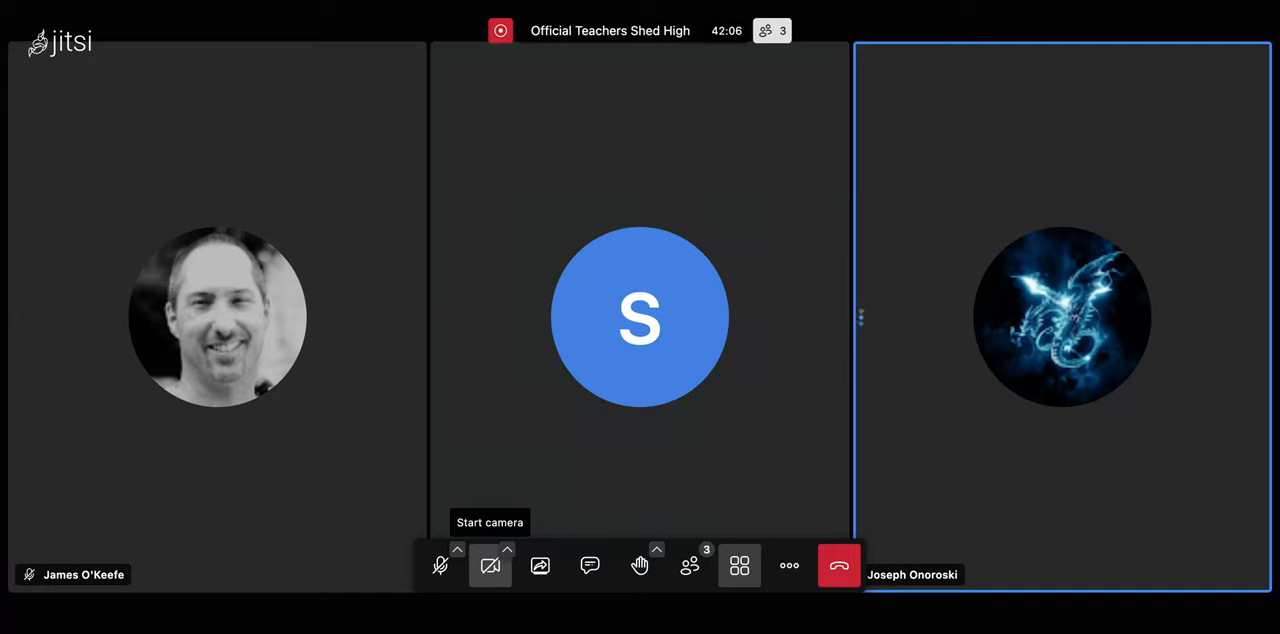
left_click(489, 566)
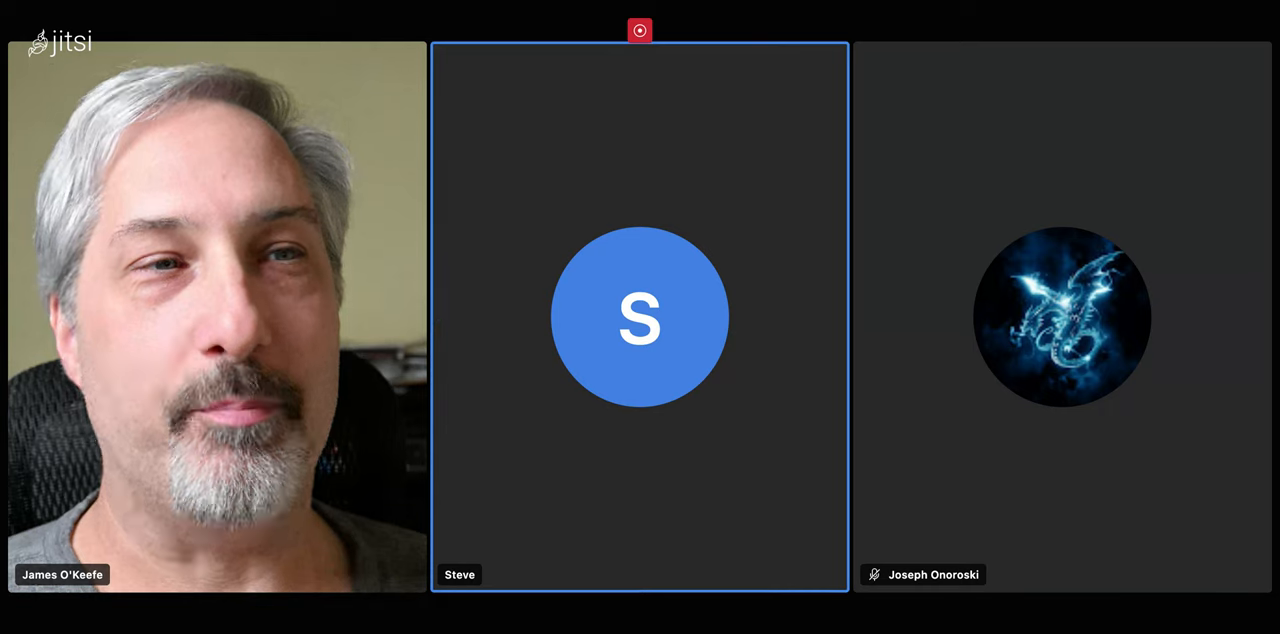
left_click(216, 316)
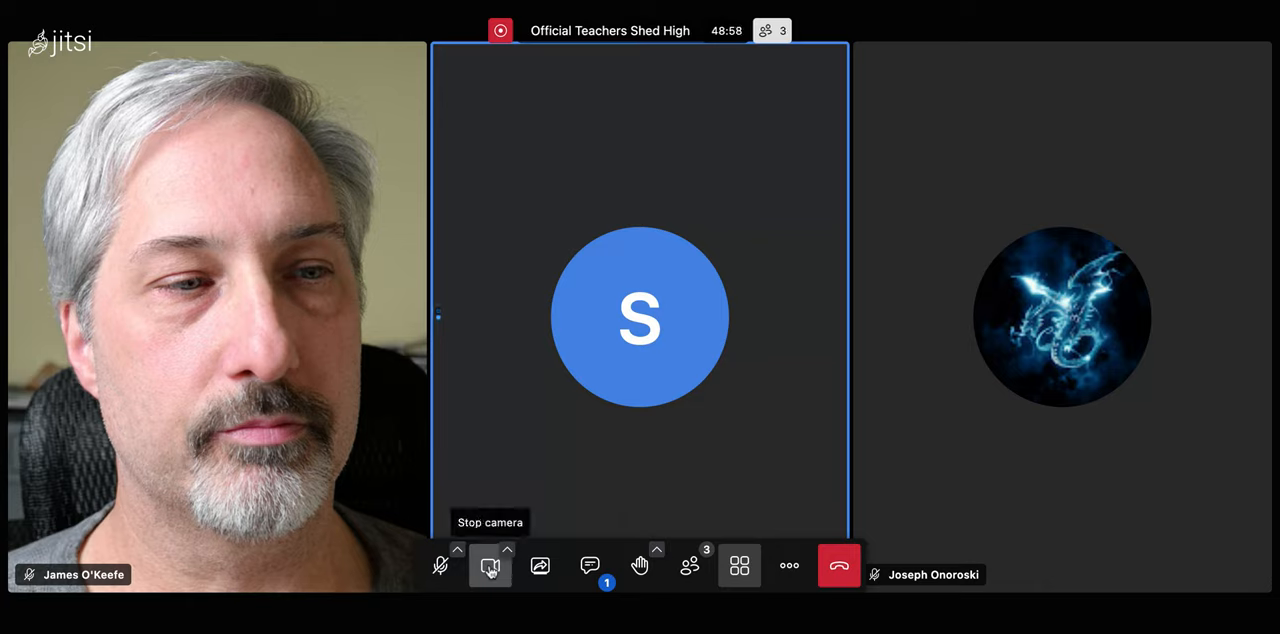
left_click(488, 566)
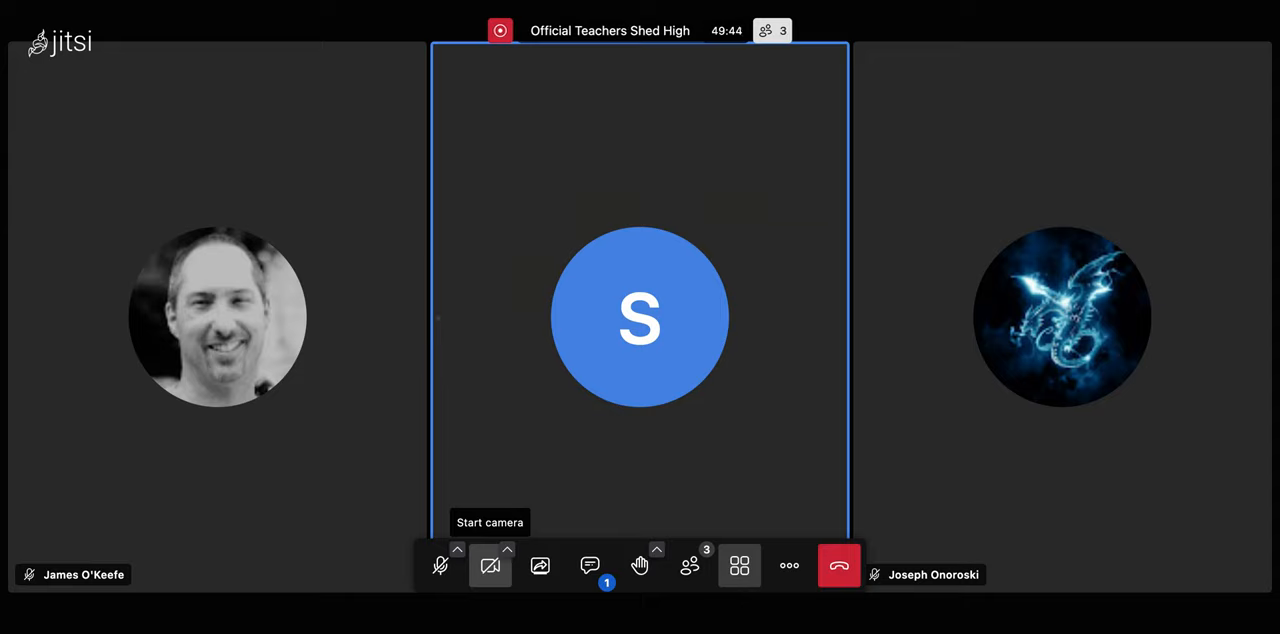
left_click(489, 567)
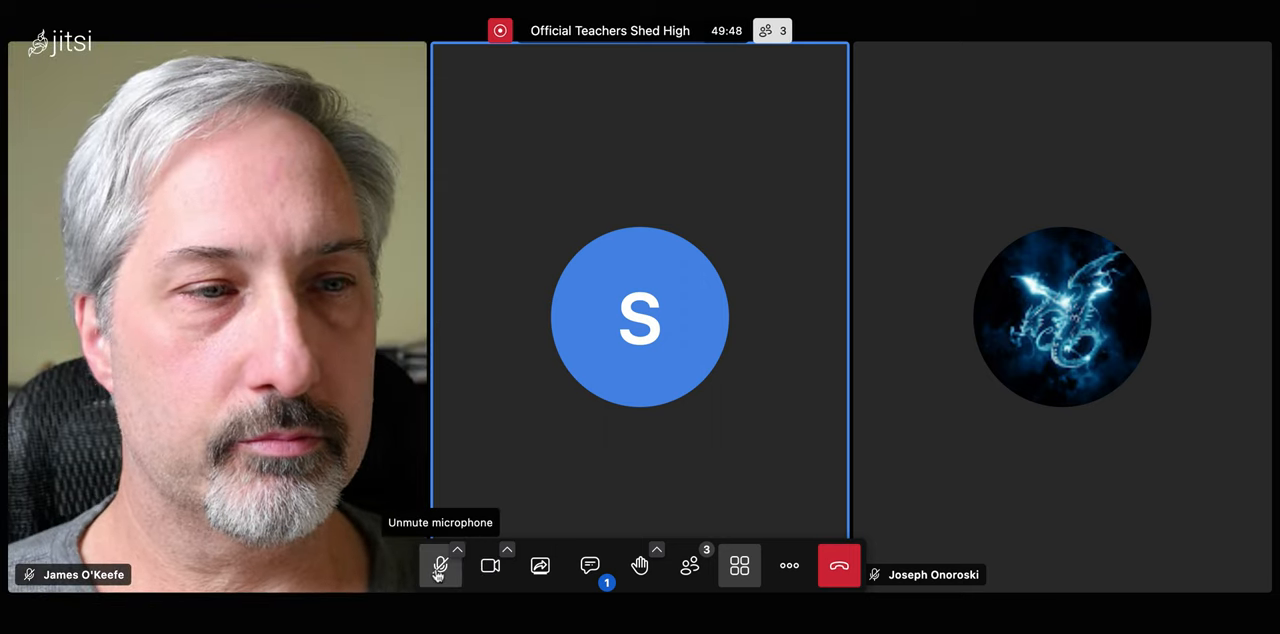
Unmute the host's microphone to talk with the other two participants.
left_click(440, 569)
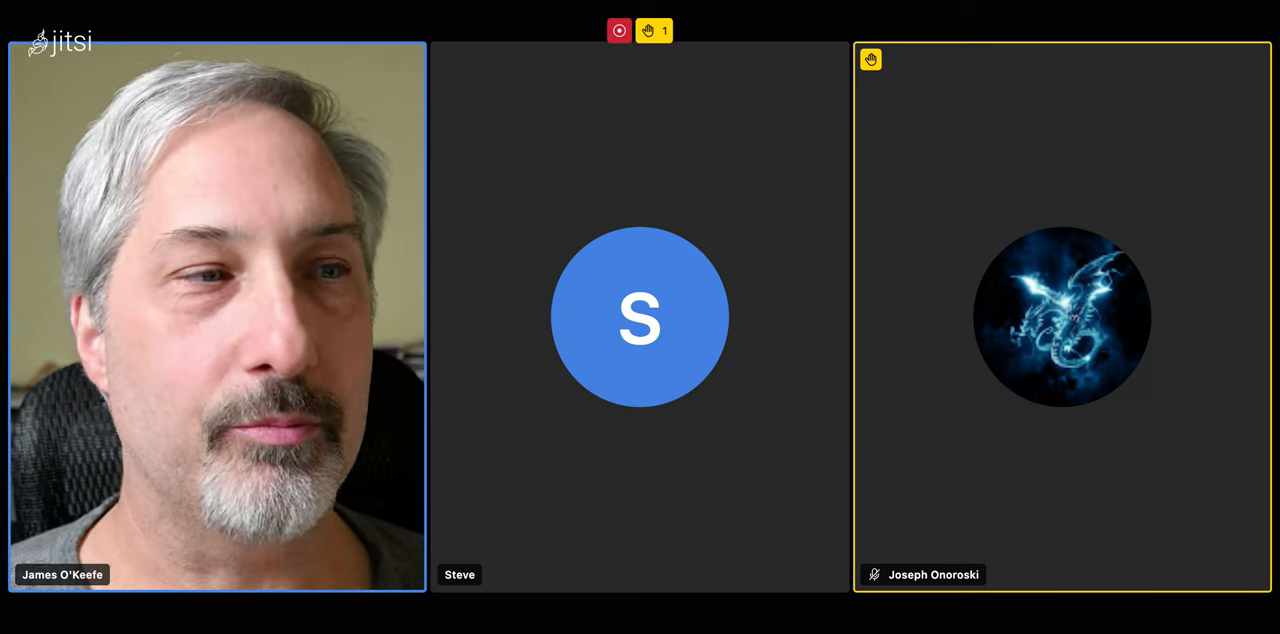
mouse_move(460, 602)
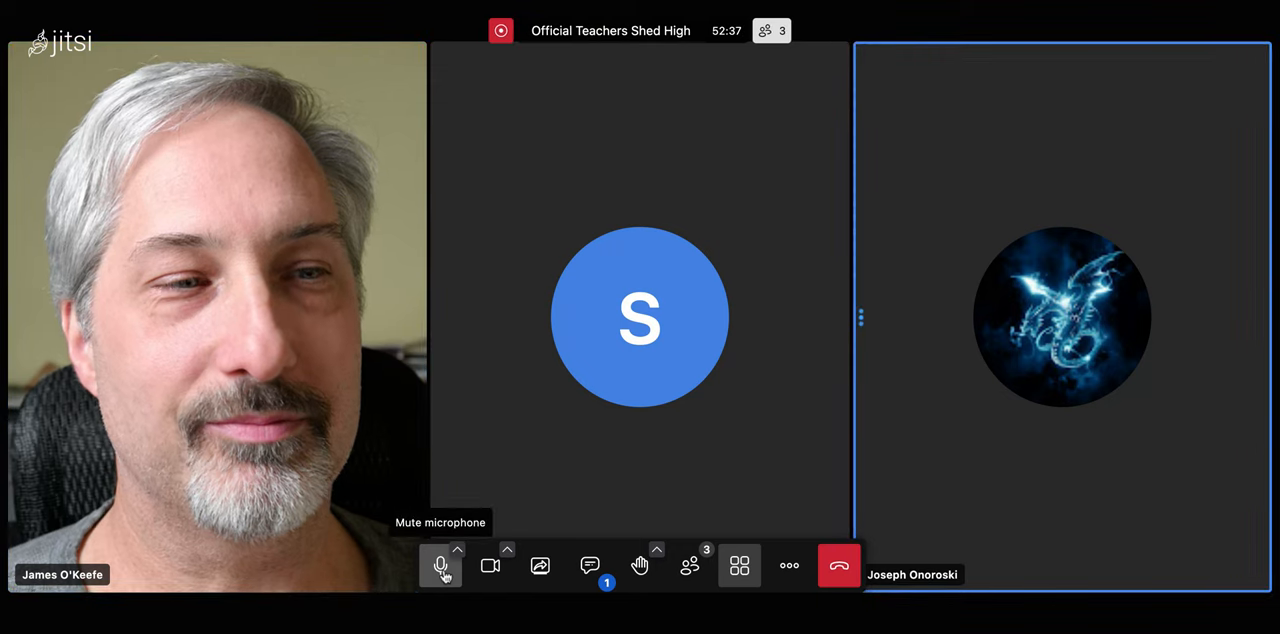
Mute and then unmute the host's microphone, and open the More actions menu.
left_click(440, 567)
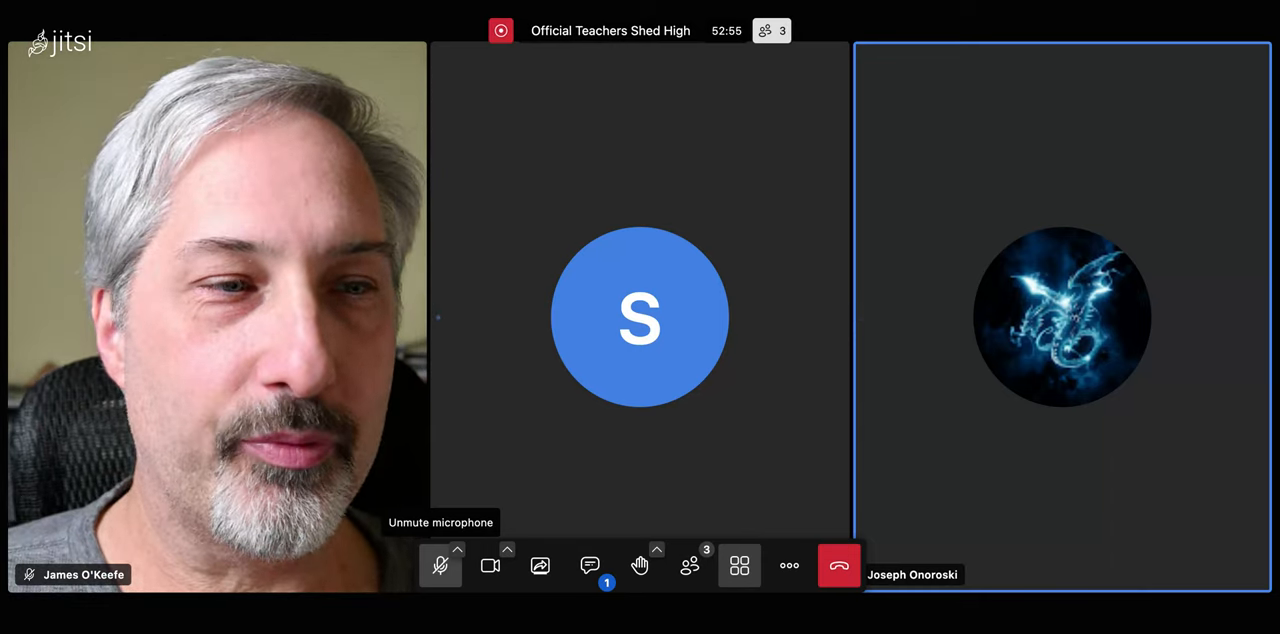
left_click(441, 566)
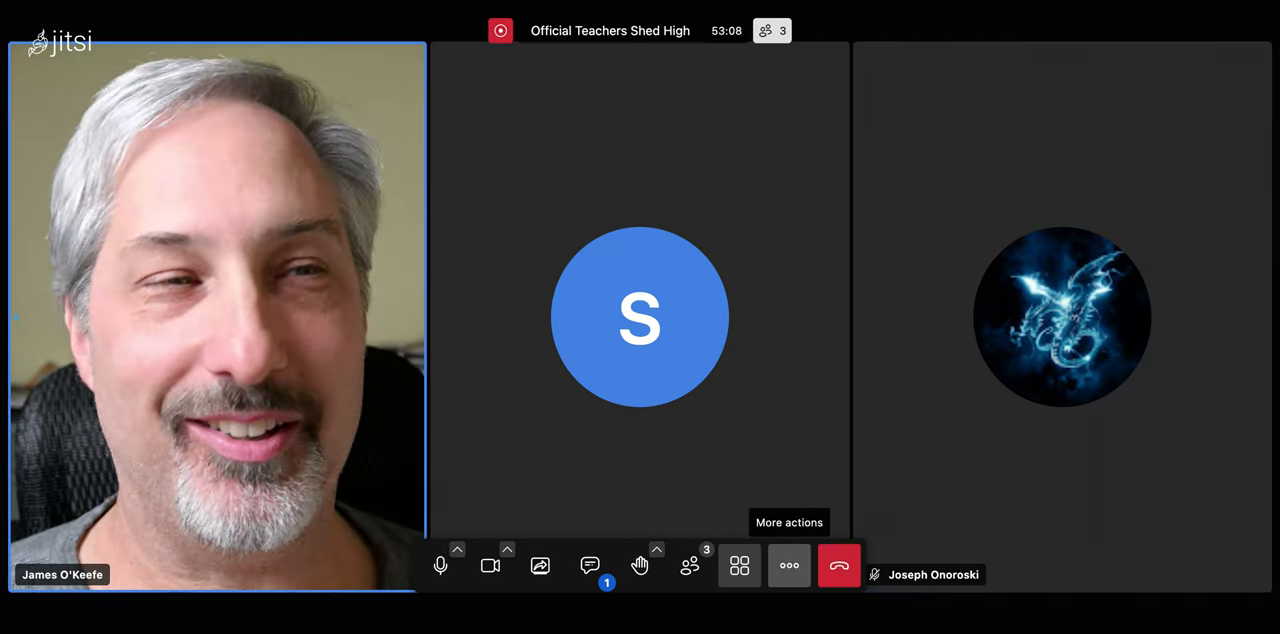
left_click(789, 565)
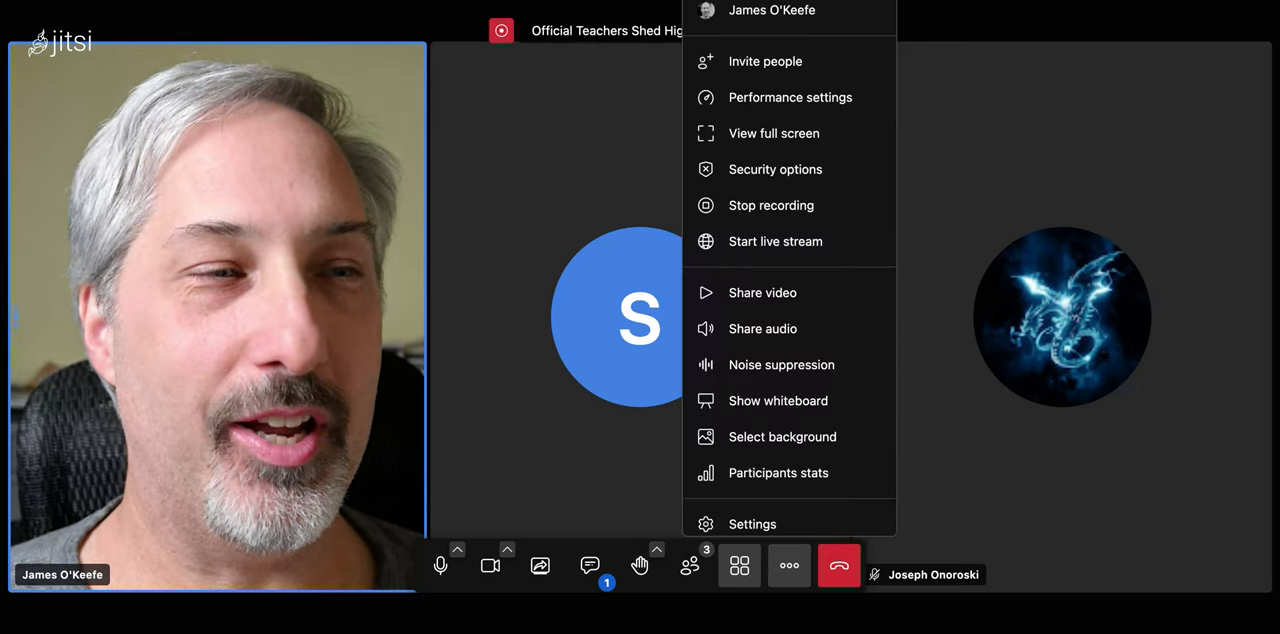
mouse_move(790, 364)
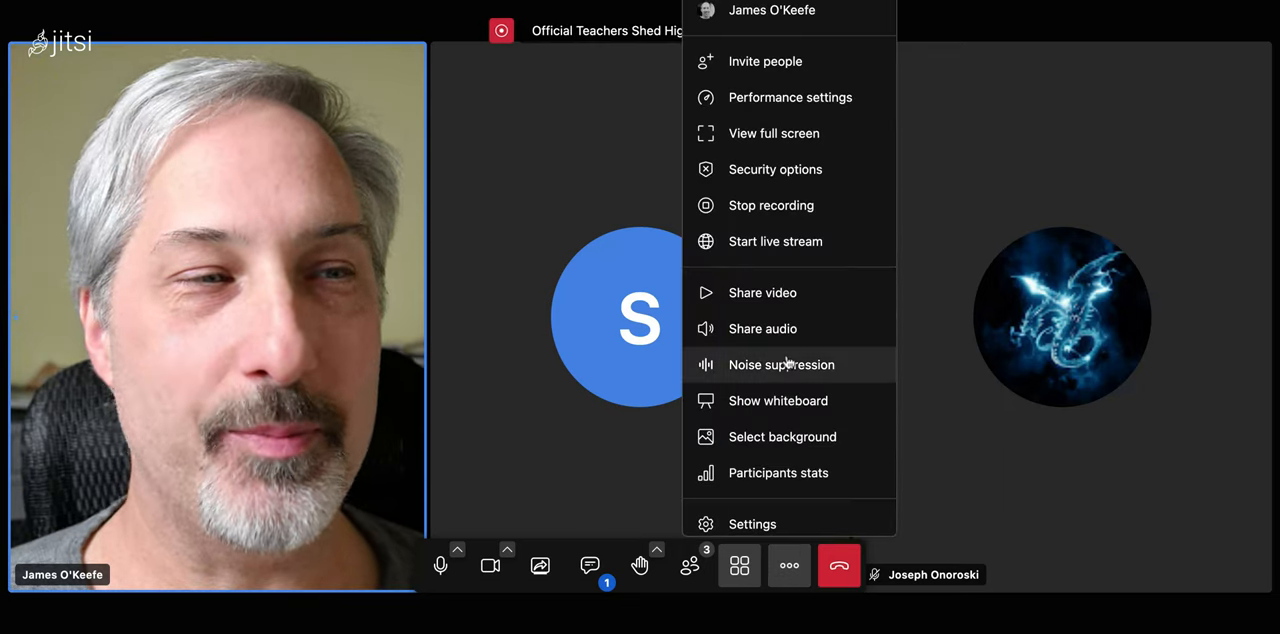
mouse_move(772, 218)
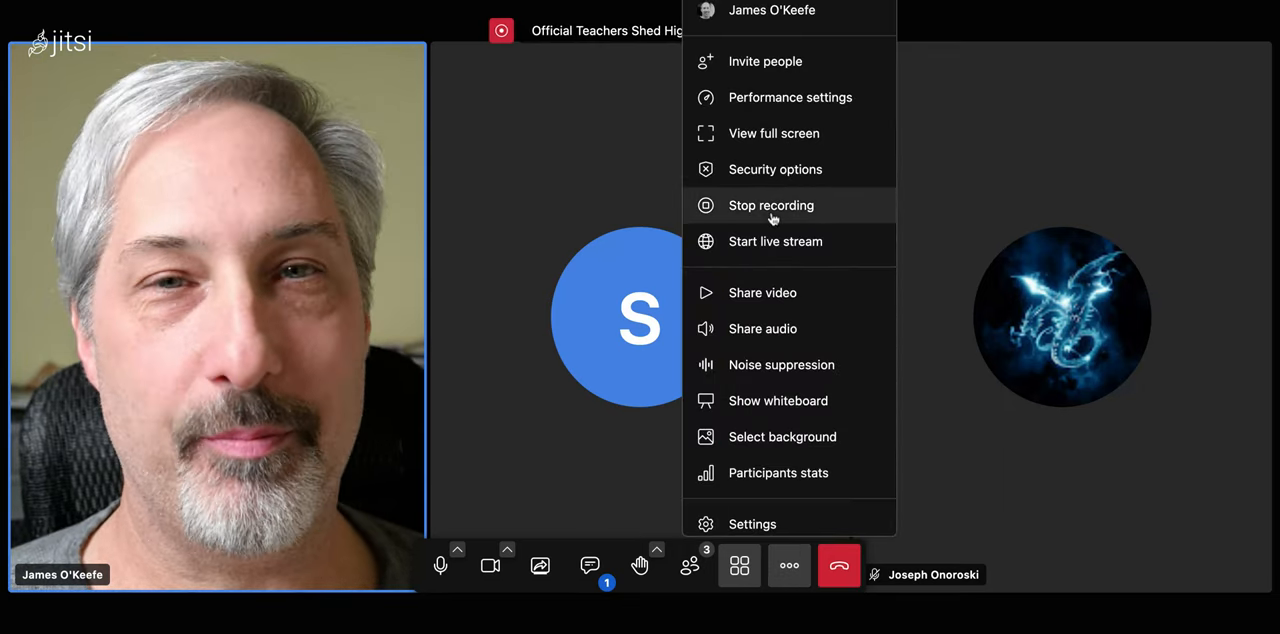